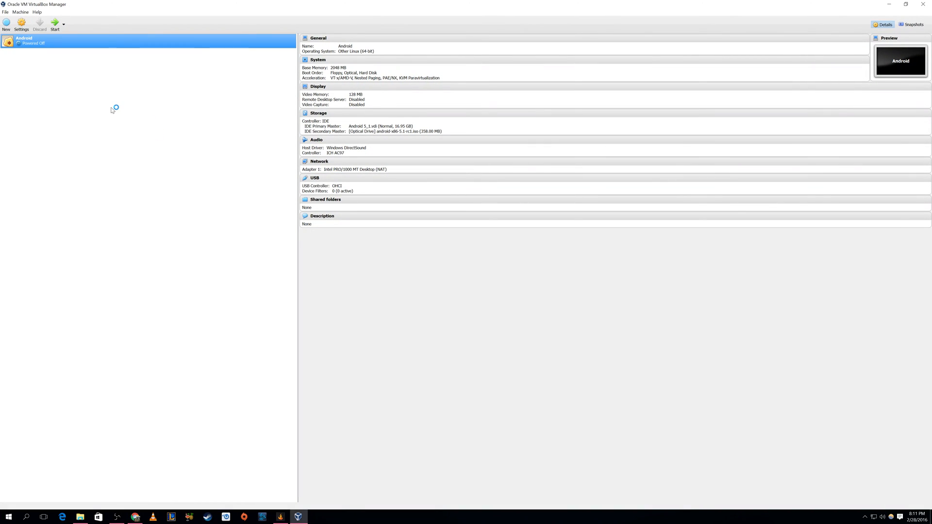
mouse_move(43, 62)
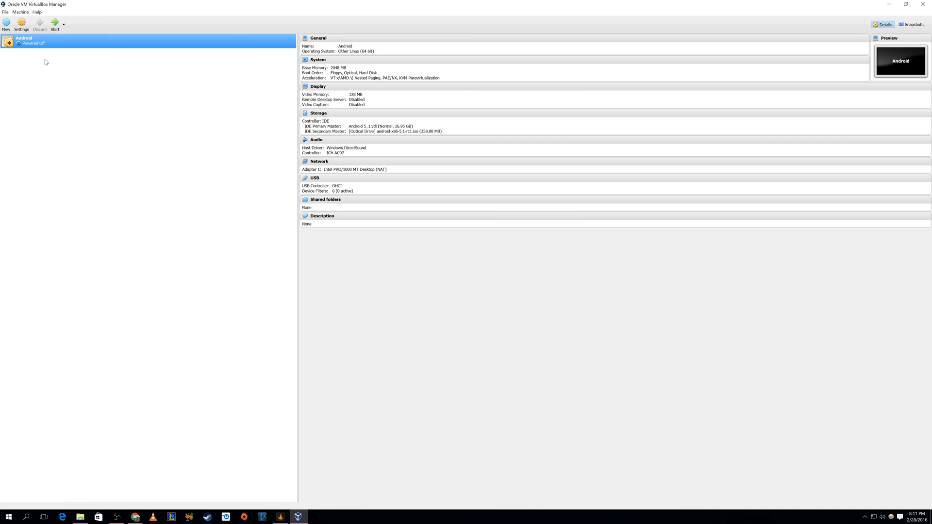
mouse_move(39, 66)
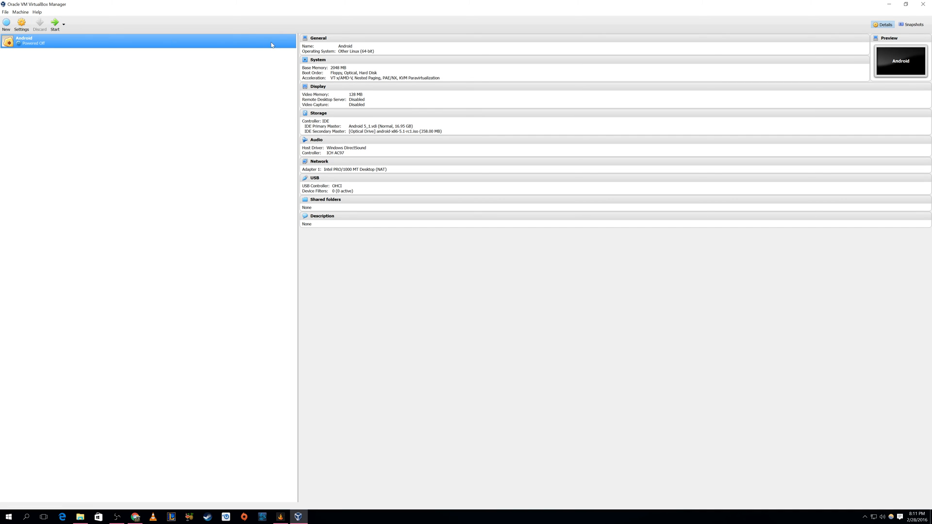
mouse_move(232, 102)
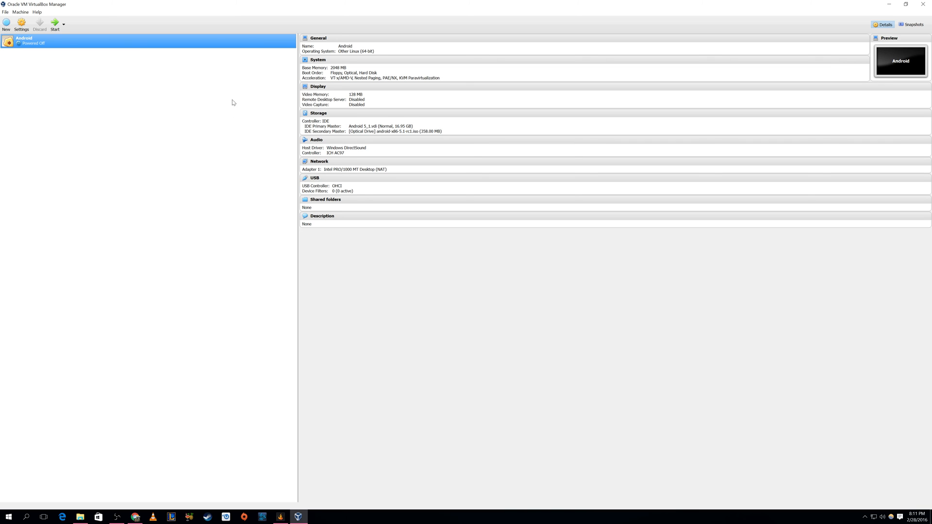
mouse_move(45, 78)
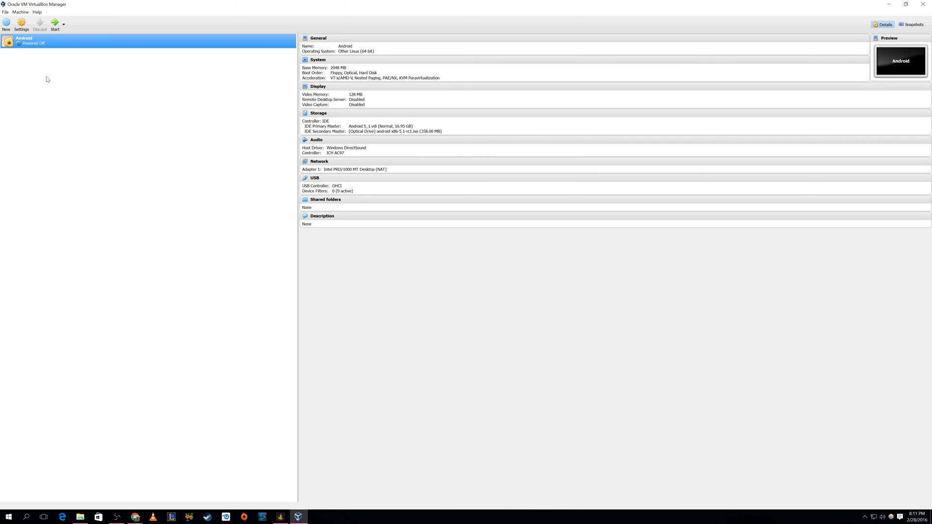
mouse_move(42, 100)
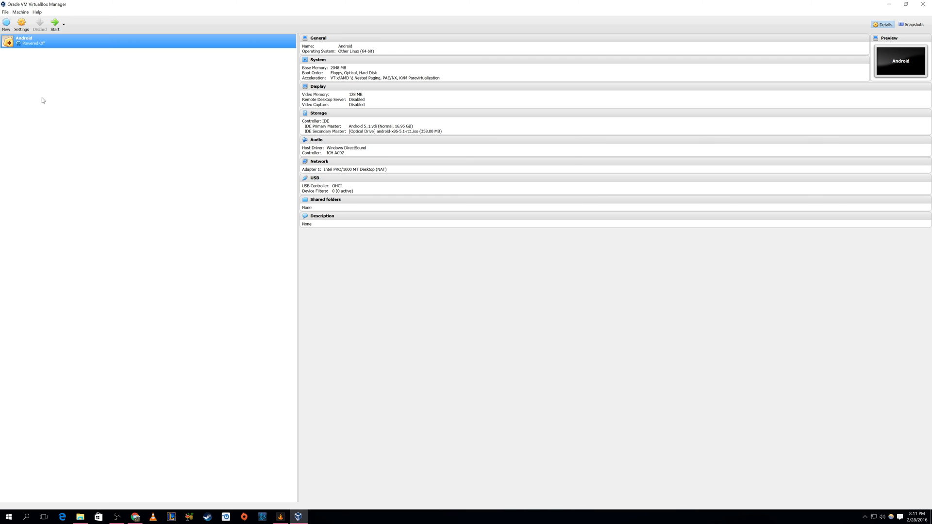
mouse_move(123, 134)
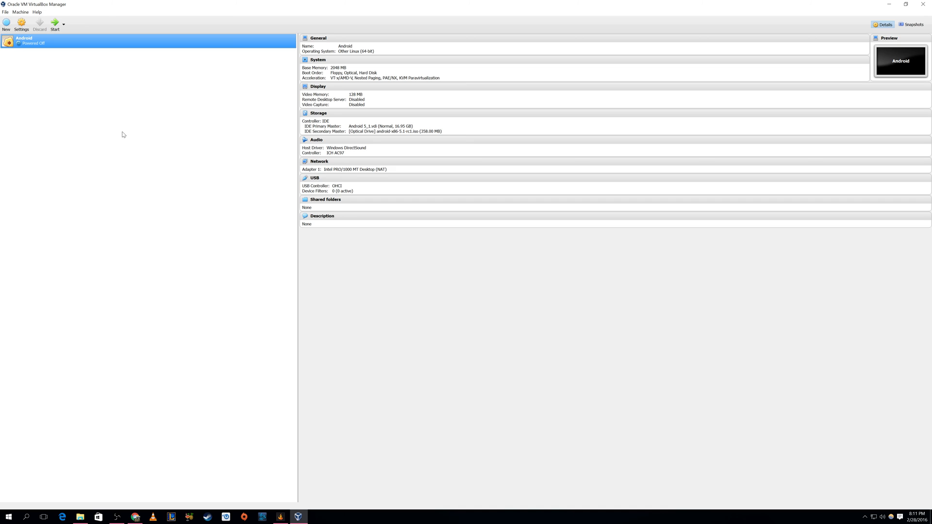
mouse_move(84, 116)
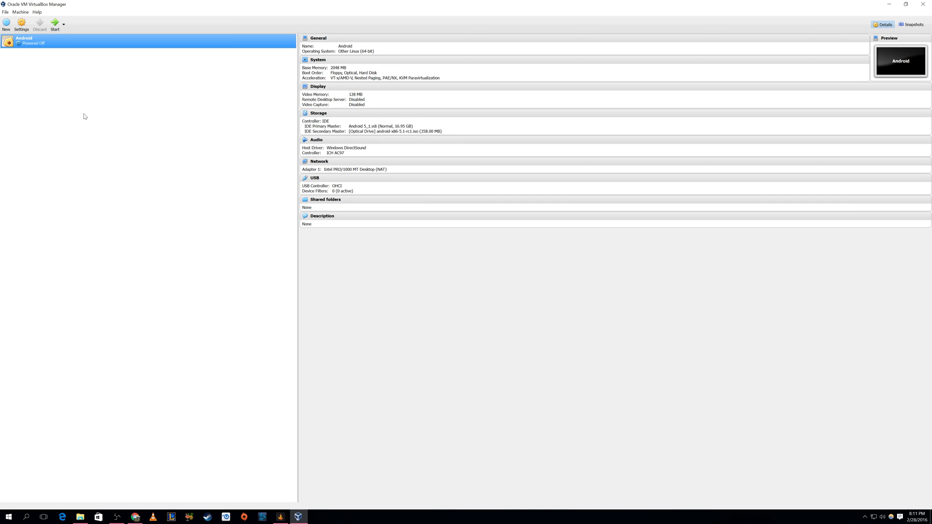
mouse_move(50, 77)
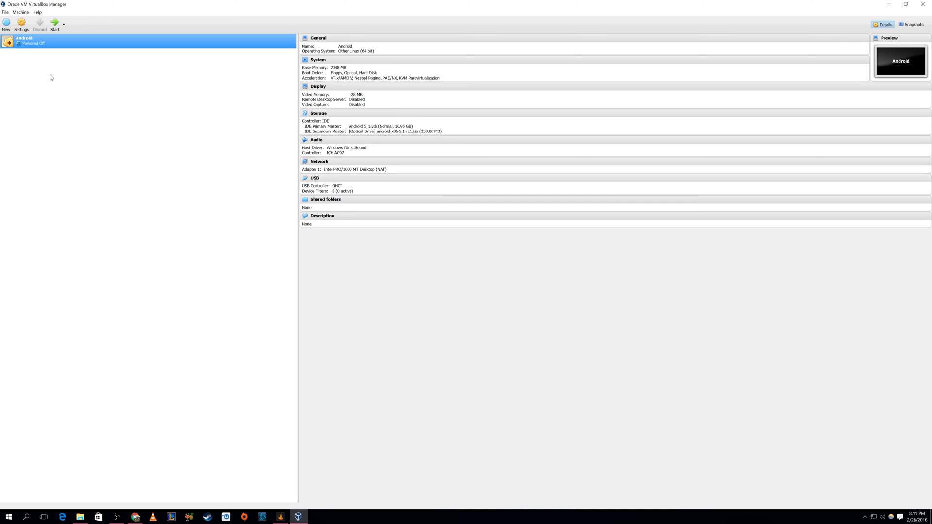
mouse_move(7, 23)
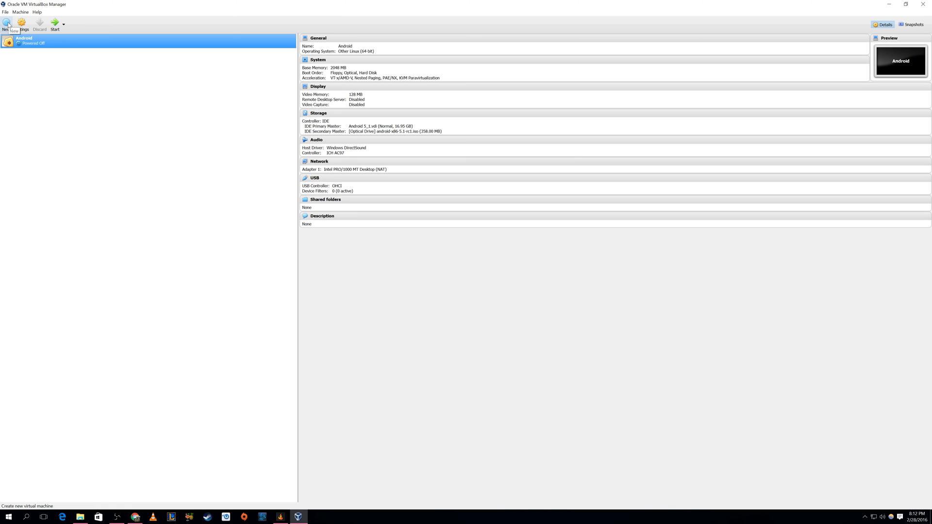
mouse_move(49, 72)
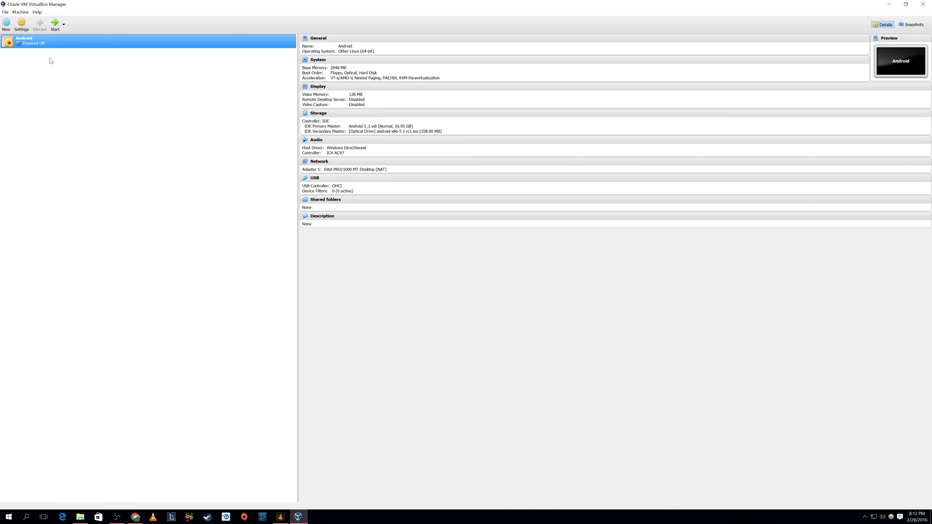
mouse_move(7, 23)
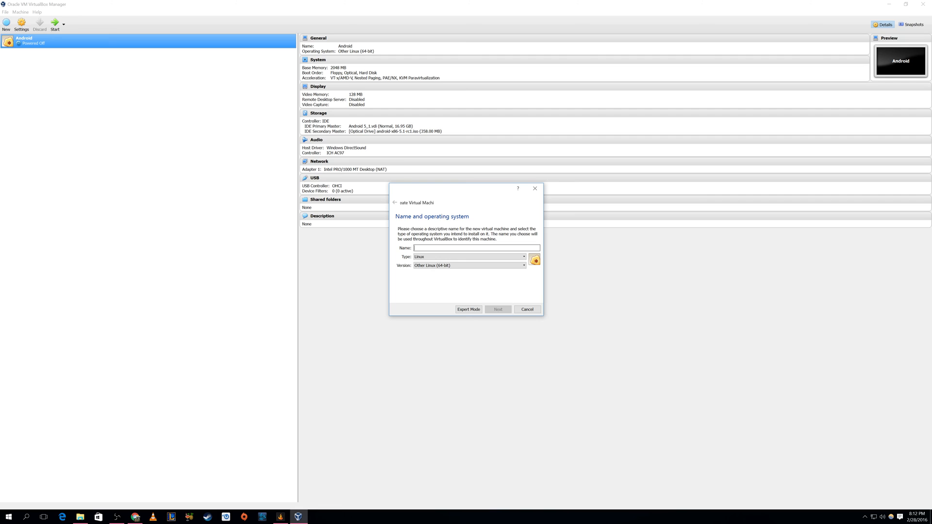
Name the new VM 'Android new' and allot it 2048 MB of memory.
text(Android new)
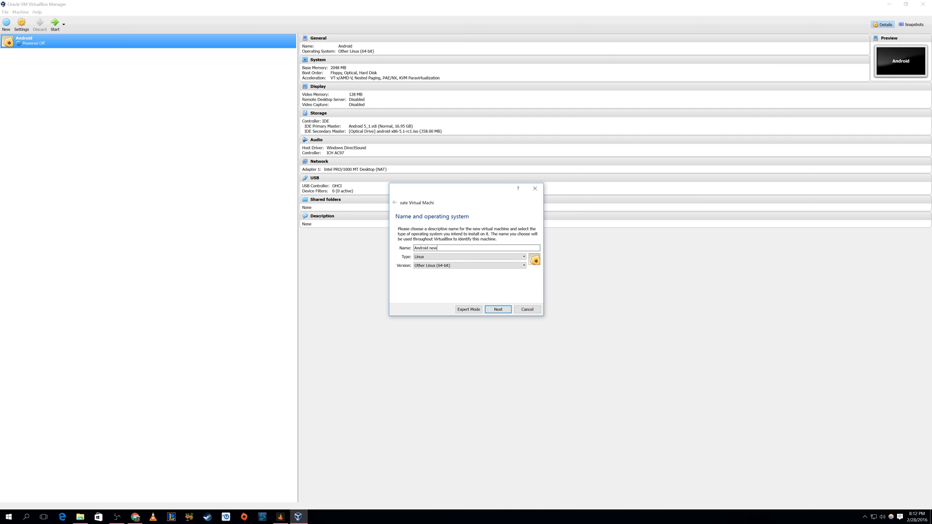
click(498, 310)
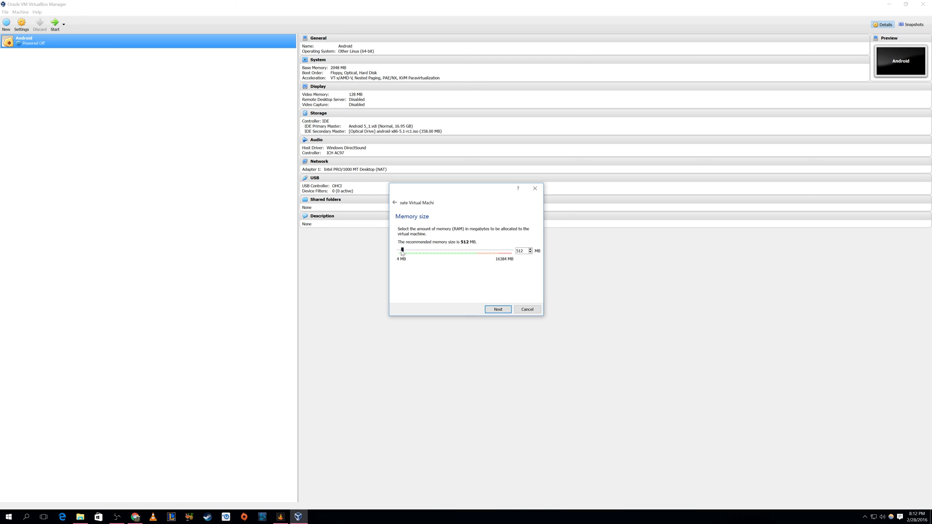
drag(402, 251, 414, 249)
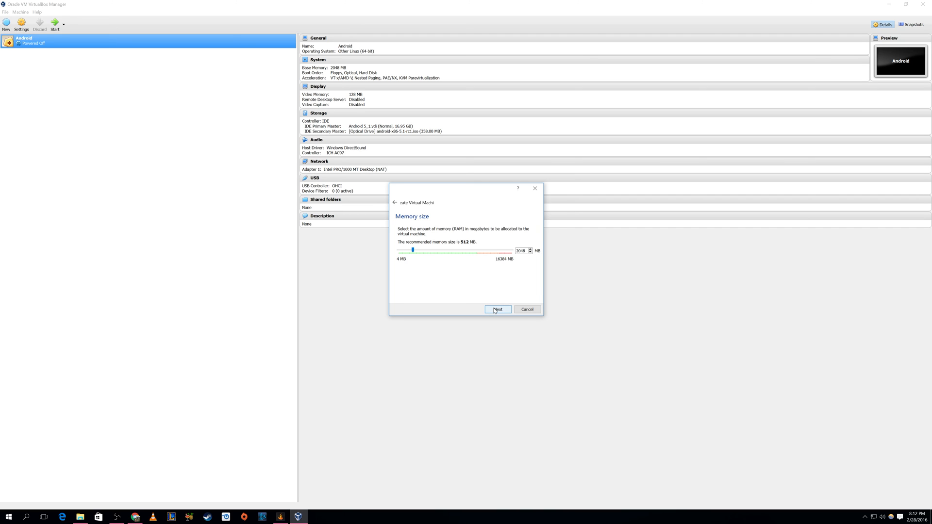
click(498, 310)
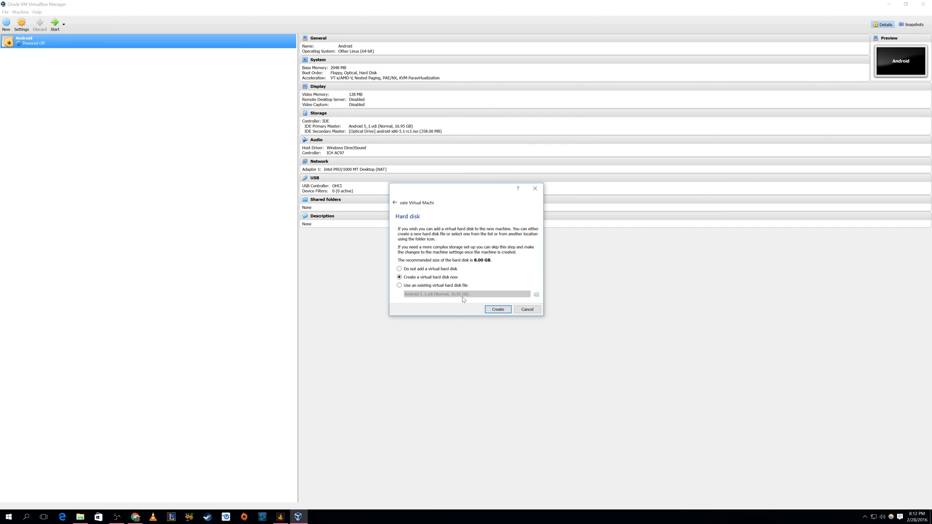
Create a dynamically allocated VDI disk and browse its file location, keeping 8.00 GB.
click(498, 309)
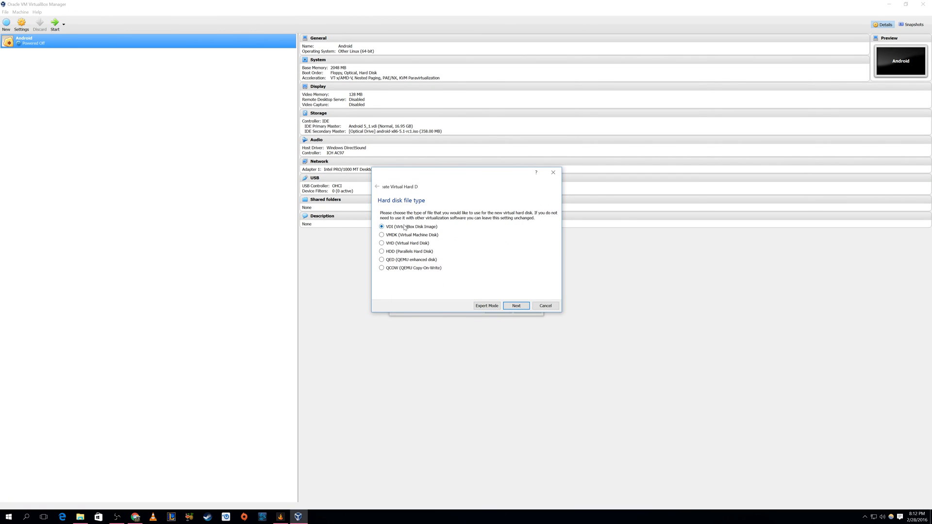
mouse_move(428, 229)
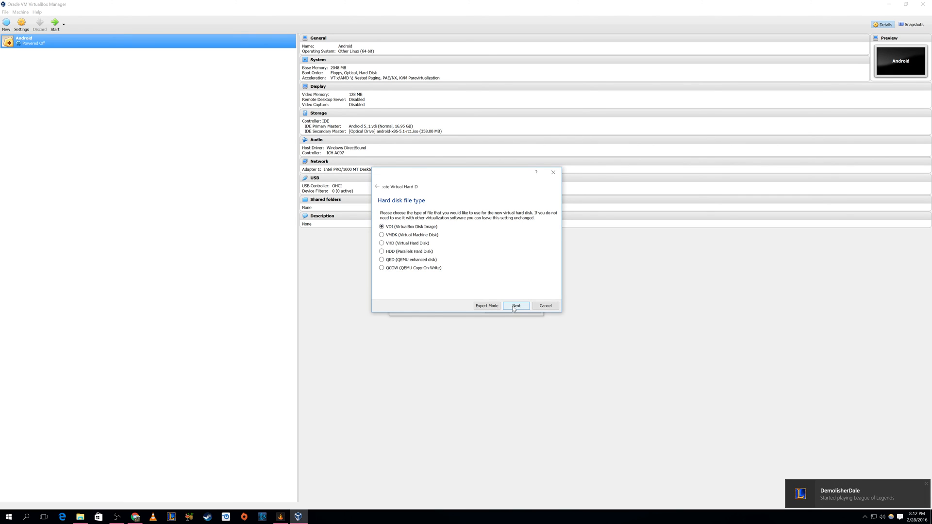
click(515, 305)
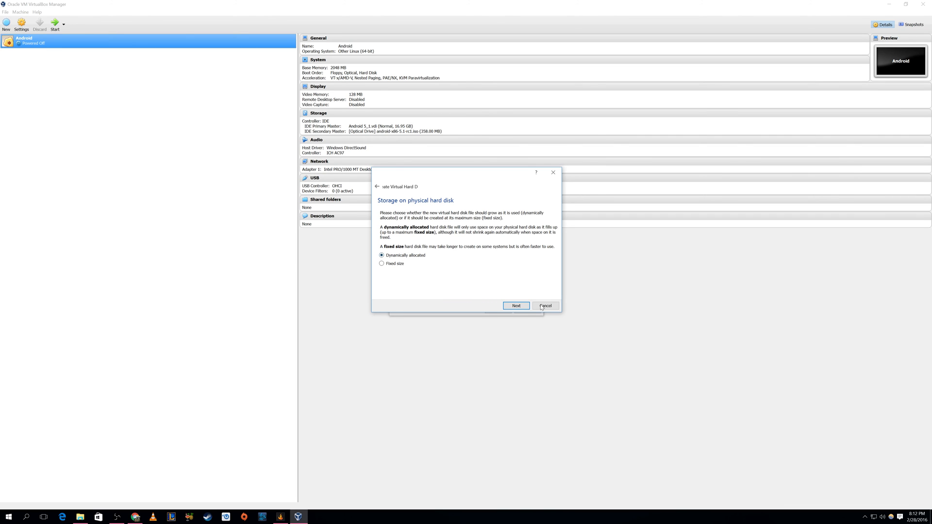
click(516, 306)
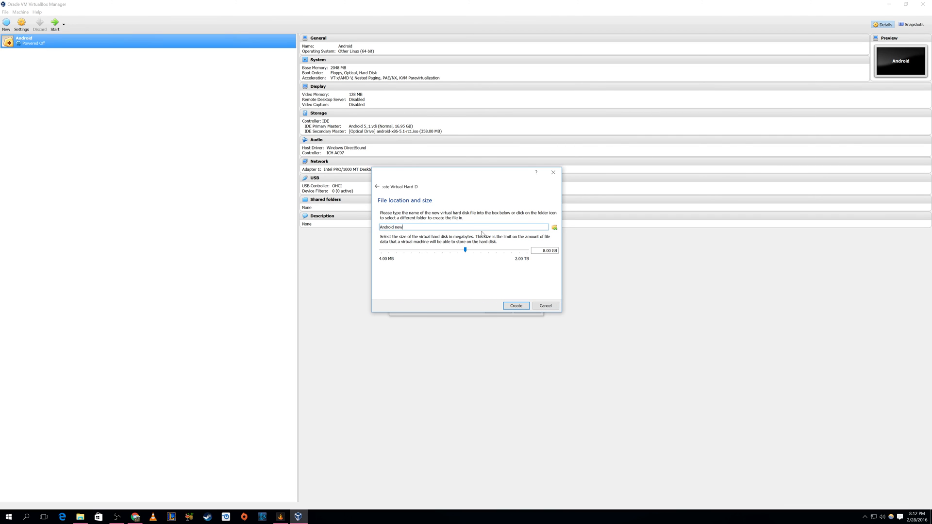
click(553, 227)
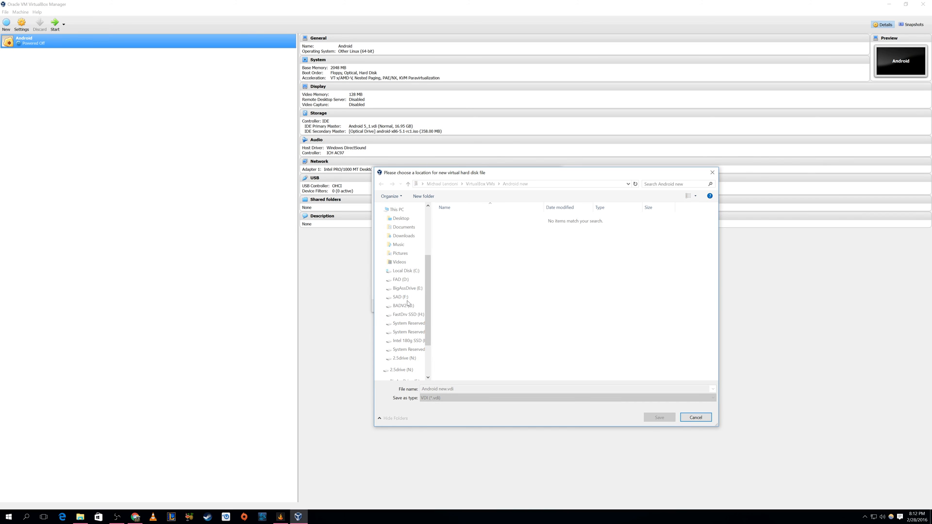
mouse_move(410, 331)
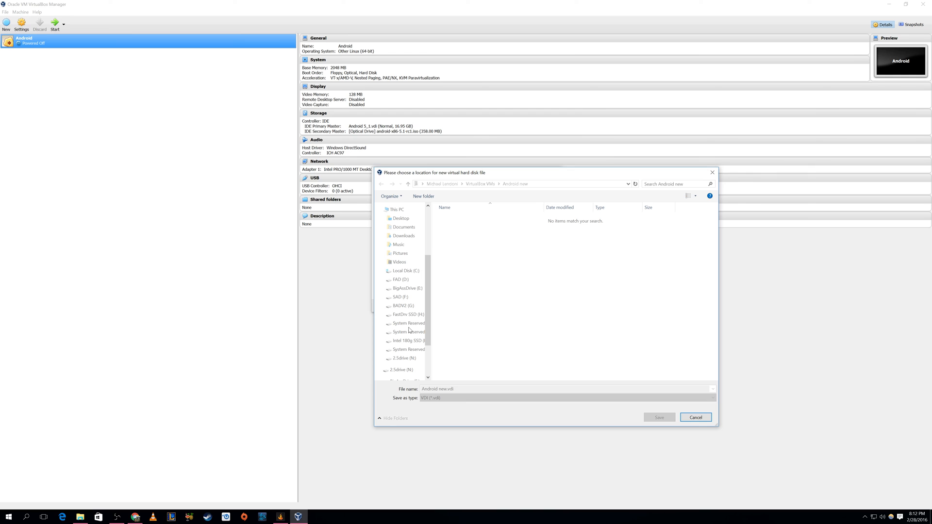
click(404, 306)
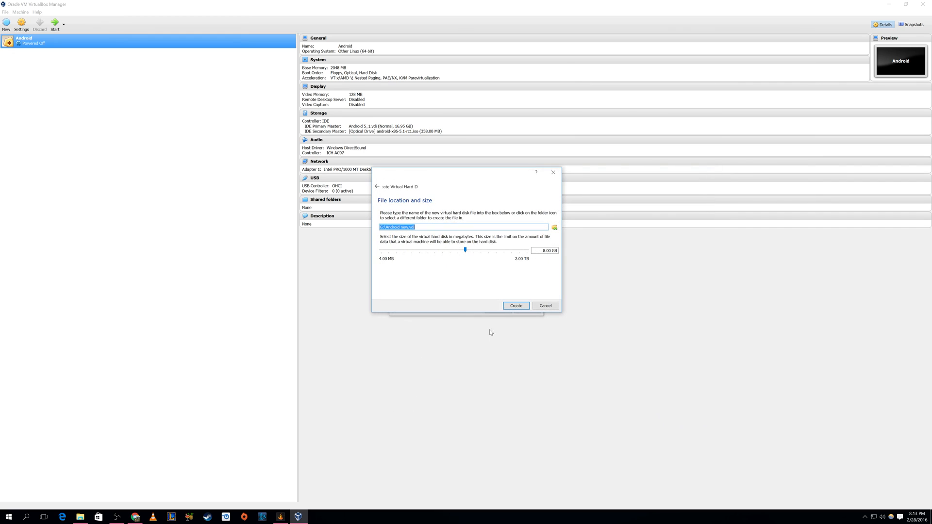
mouse_move(525, 319)
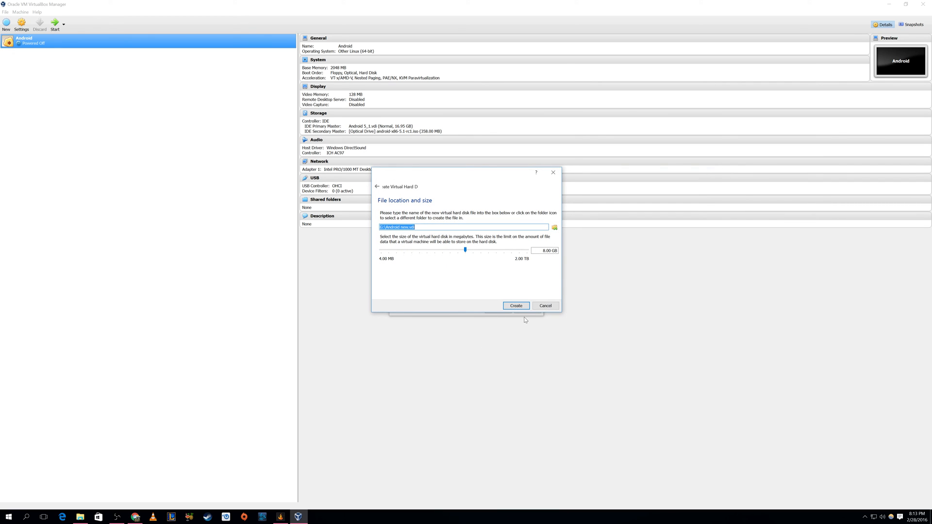
Finish the wizard and select the new 'Android new' machine in the list.
click(516, 305)
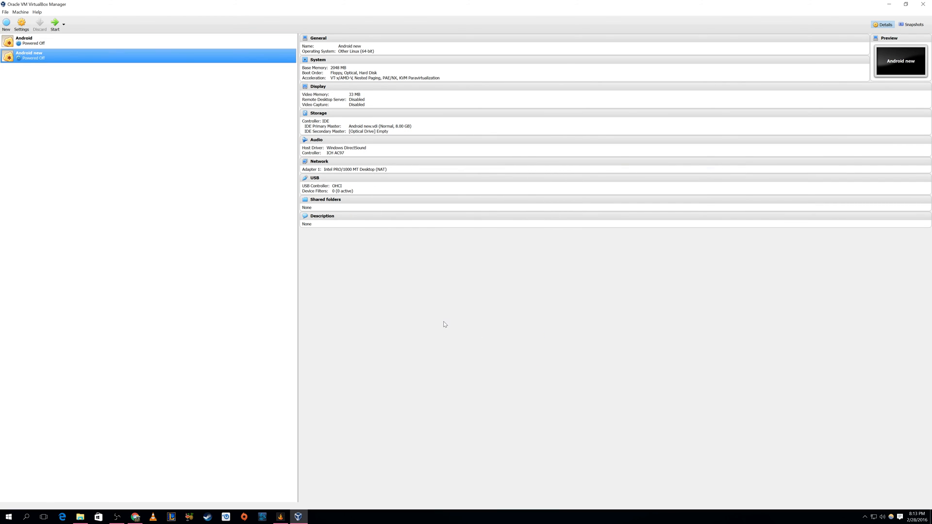
mouse_move(27, 60)
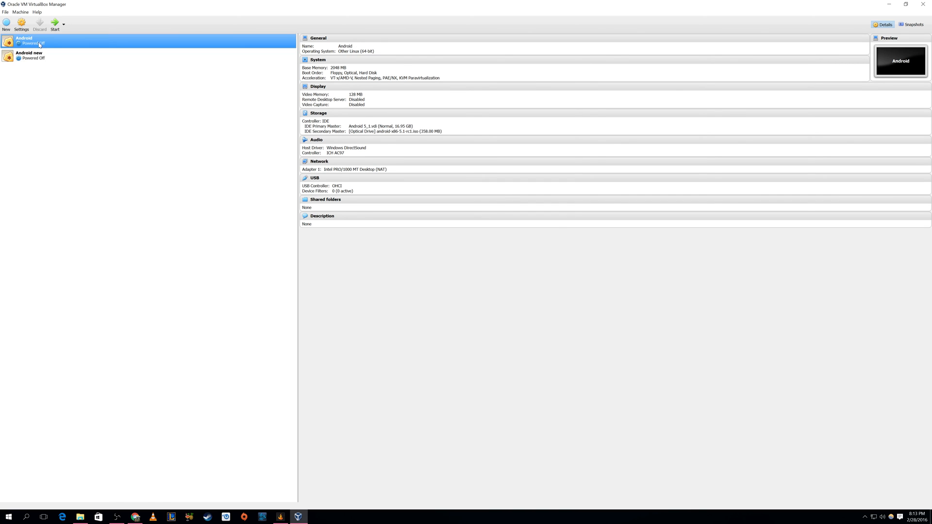
click(29, 55)
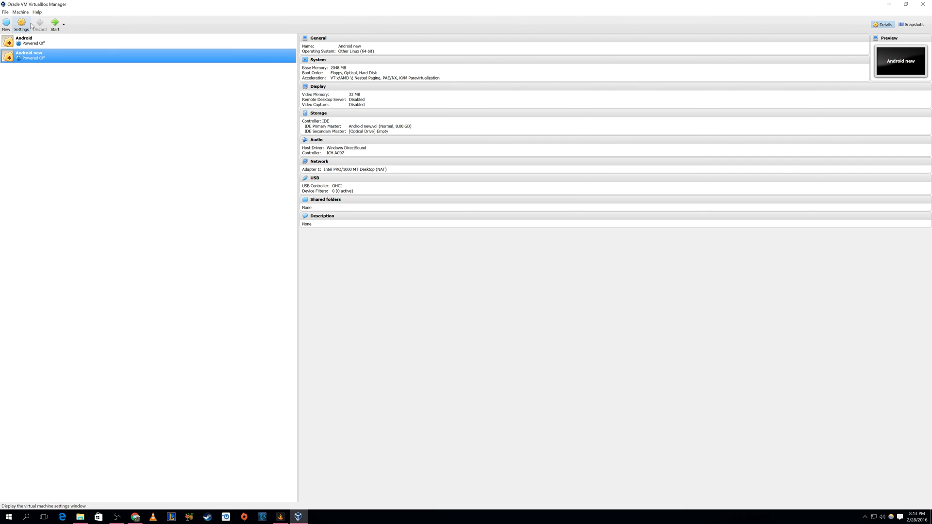
Open Android new's settings and review the General and System pages.
click(24, 21)
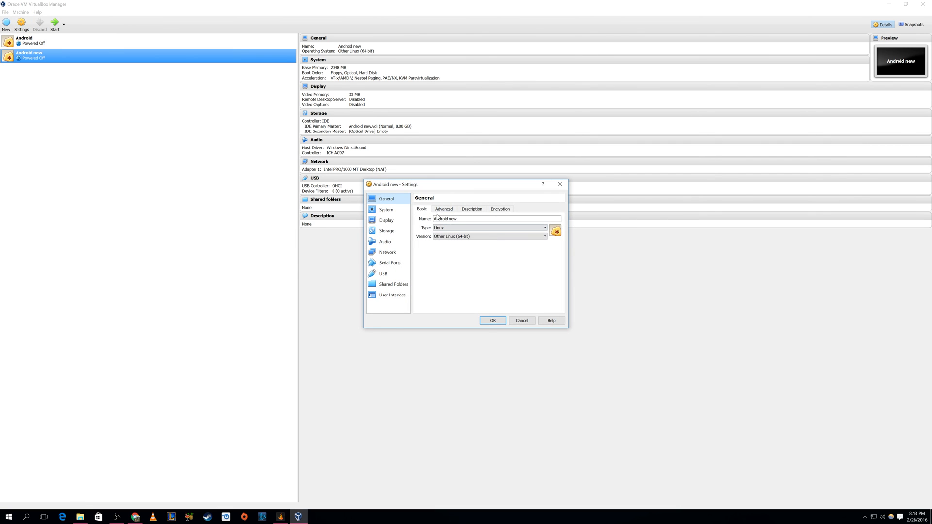
click(444, 209)
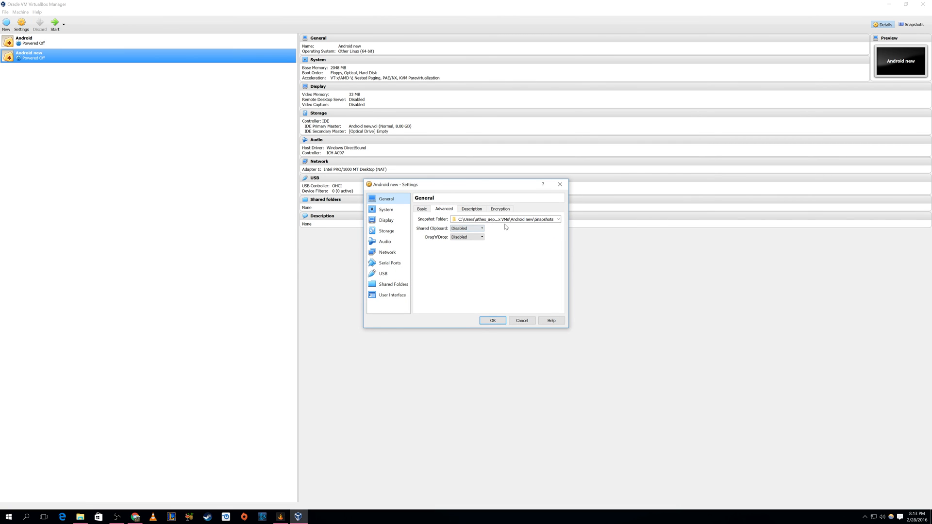
click(386, 209)
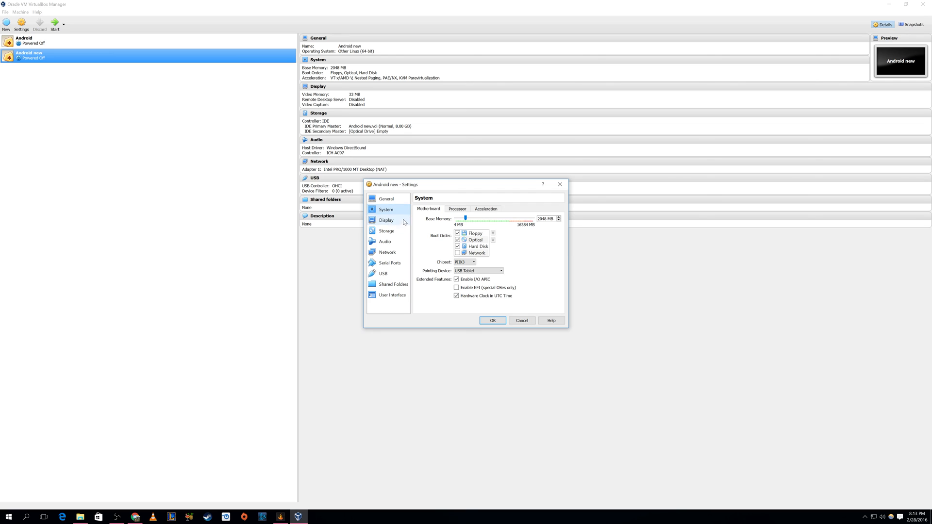
click(457, 209)
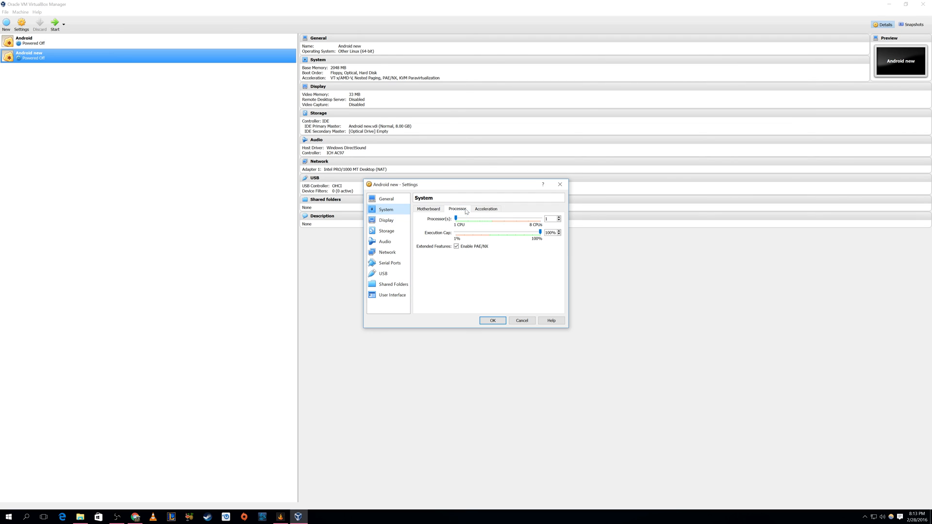
click(485, 209)
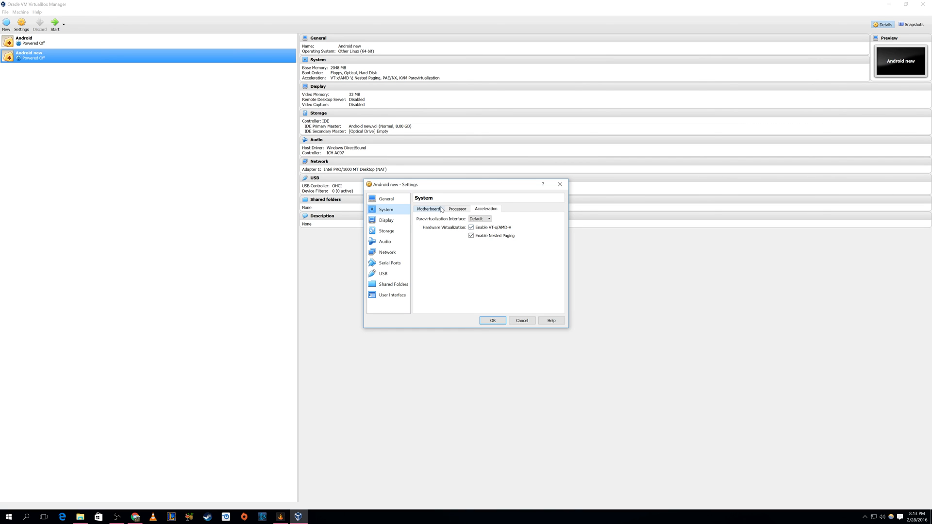
Raise Display video memory from 33 MB to 128 MB.
click(386, 220)
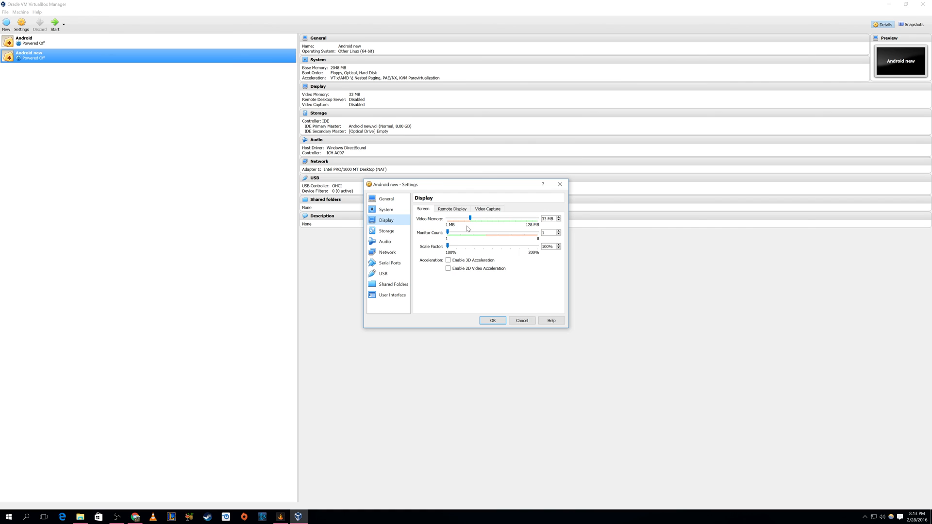
drag(470, 218, 537, 218)
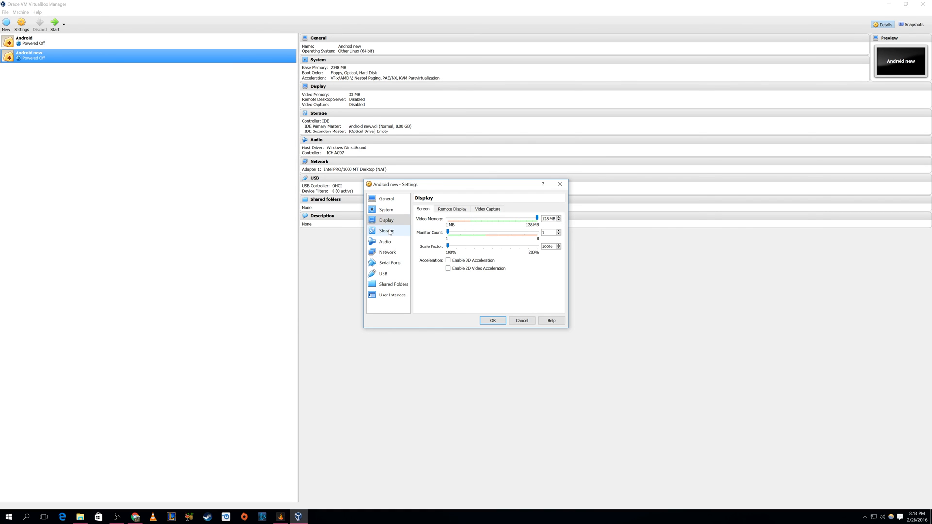
click(387, 231)
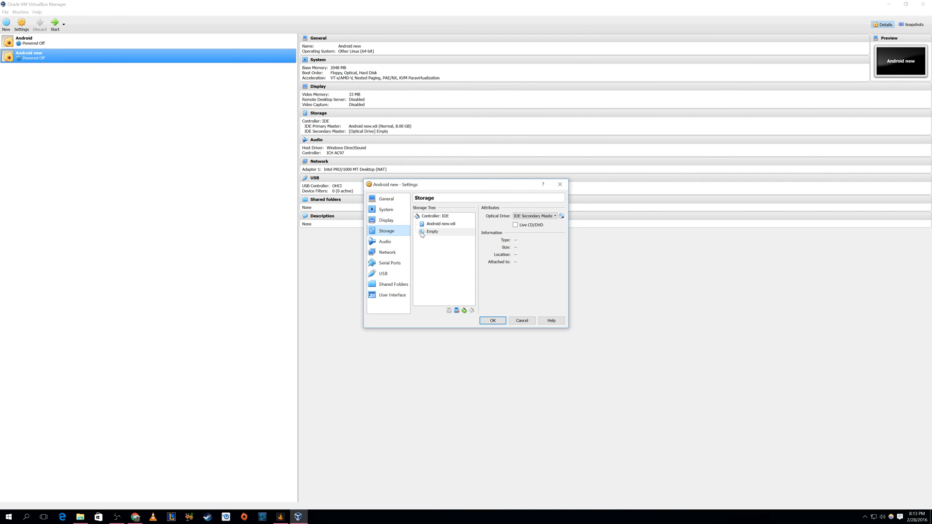
Load android-x86-5.1-rc1.iso into the empty optical drive.
click(440, 224)
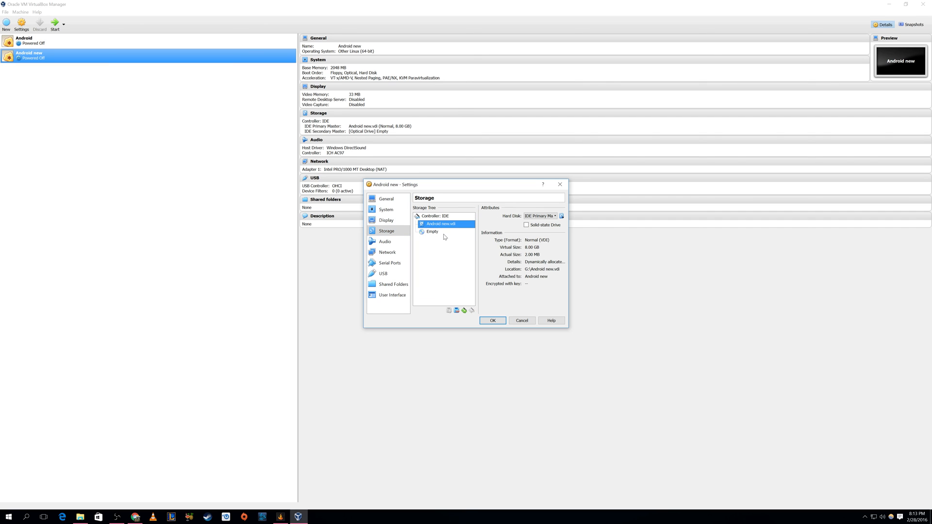
click(432, 232)
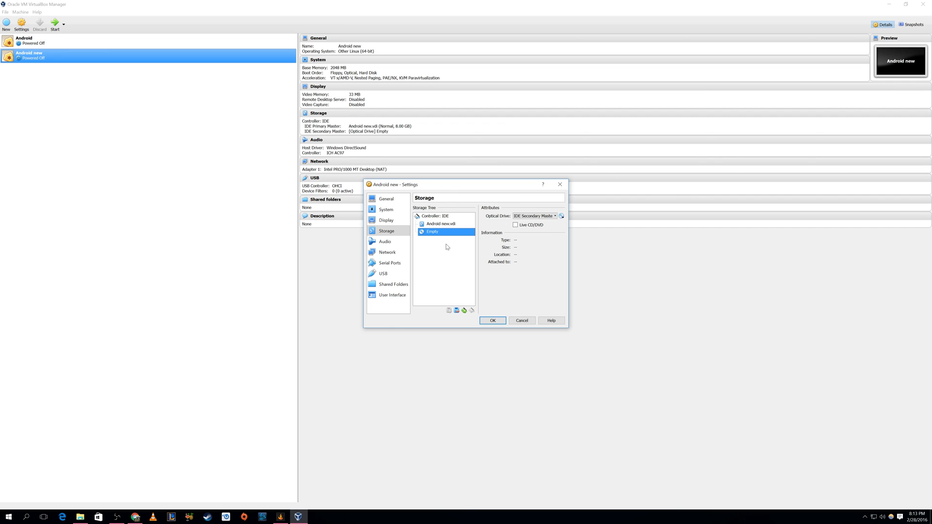
click(561, 216)
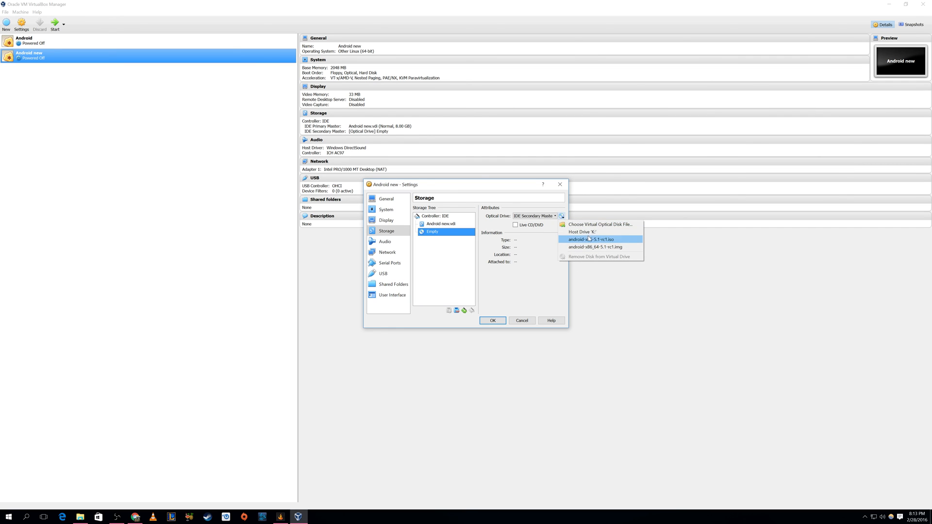
mouse_move(603, 228)
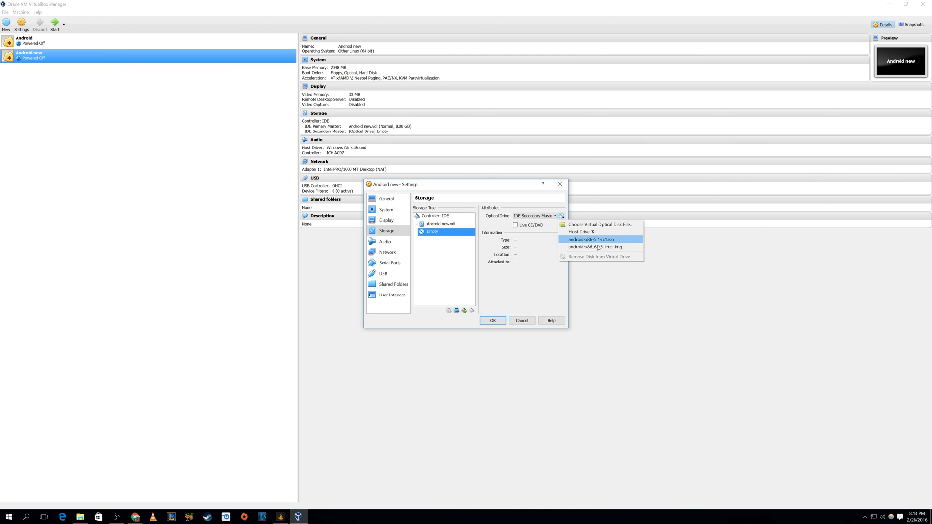
mouse_move(604, 227)
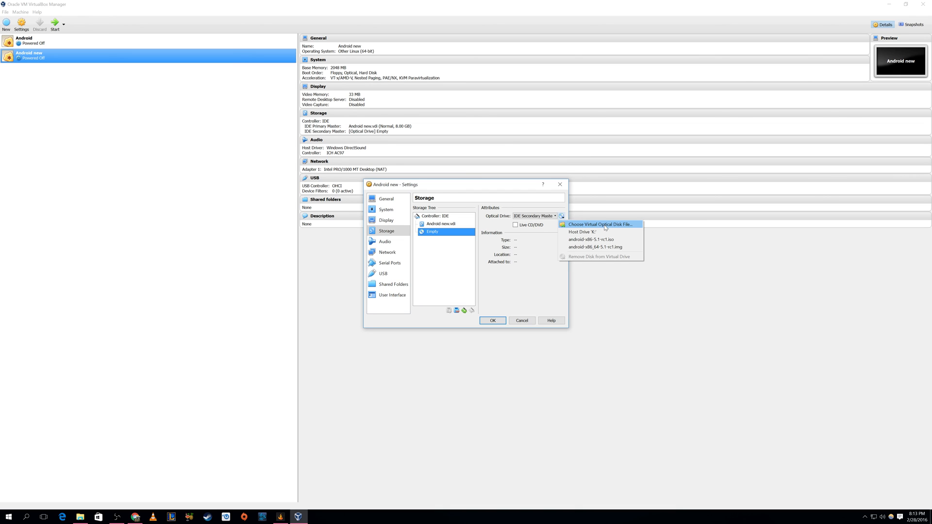
click(591, 239)
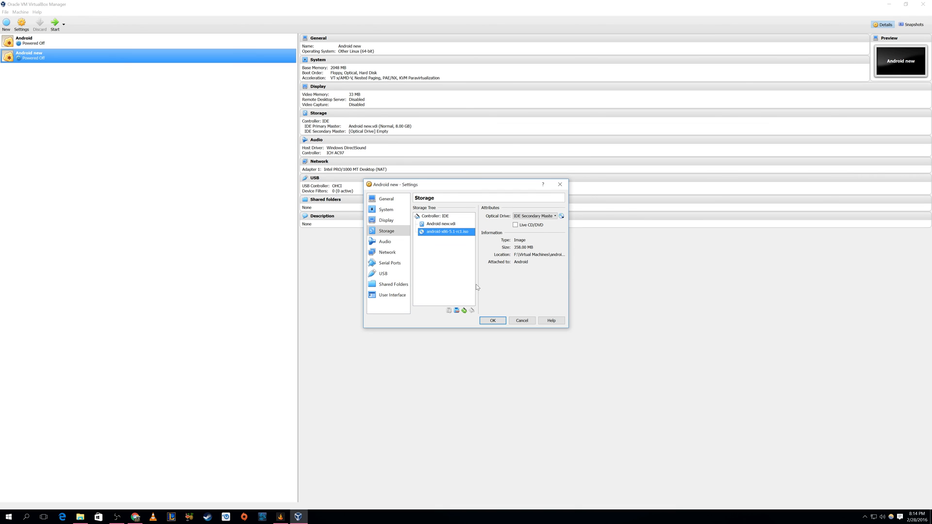
Review the Audio and USB pages, then save the settings.
click(385, 241)
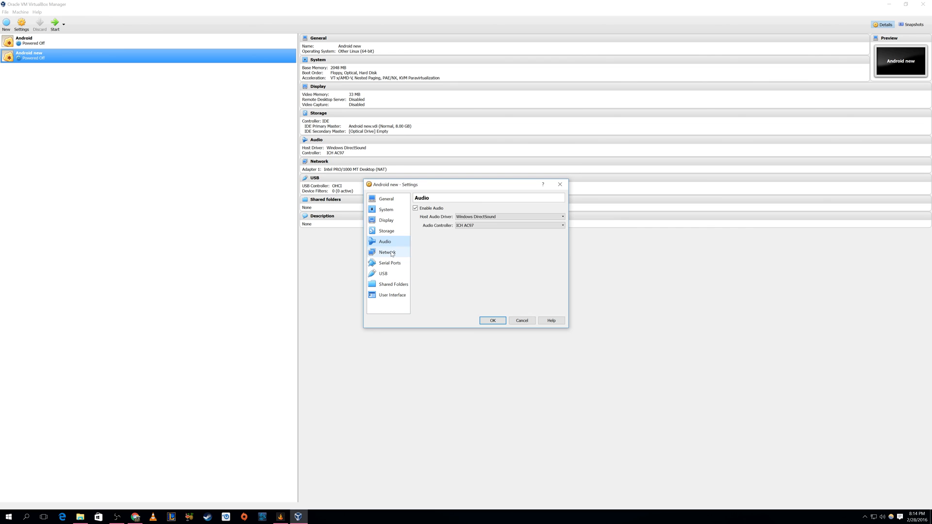
click(383, 273)
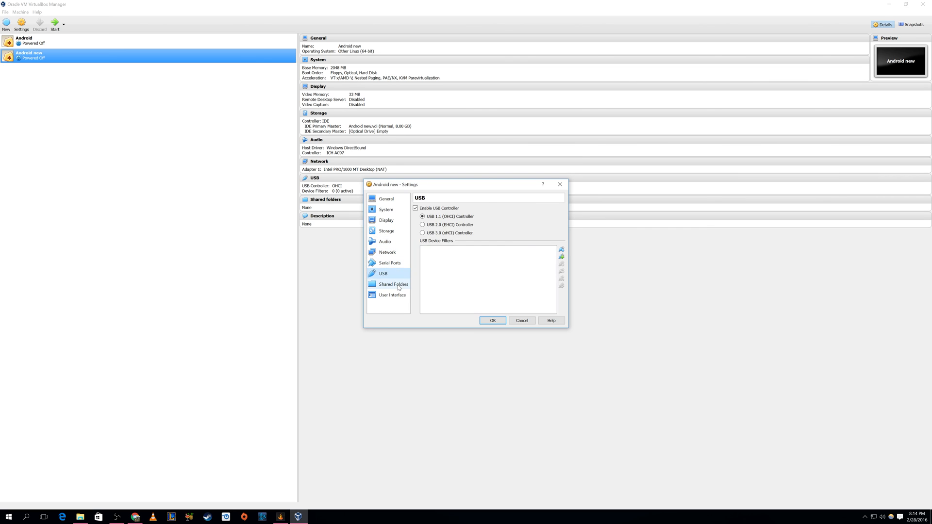
click(492, 320)
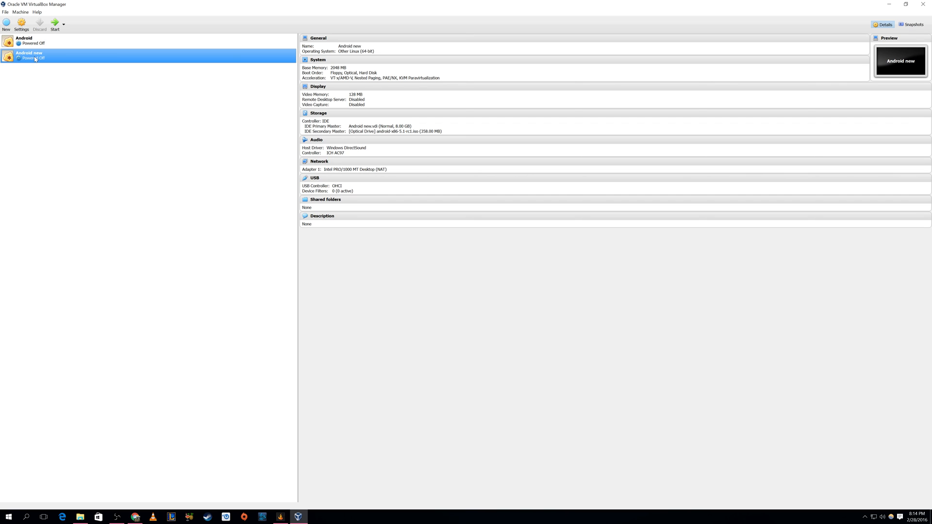
mouse_move(73, 84)
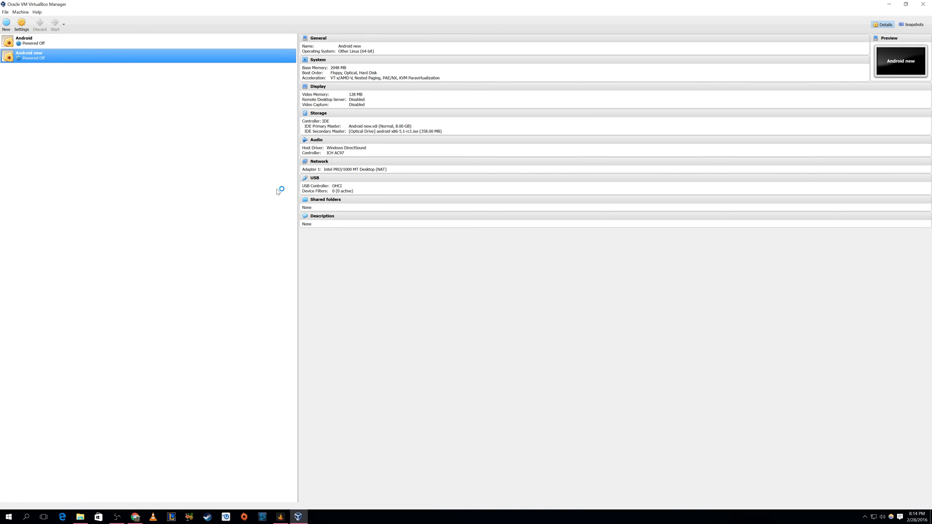
Start Android new and boot the 'Live CD - Run Android-x86 without installation' entry.
click(56, 25)
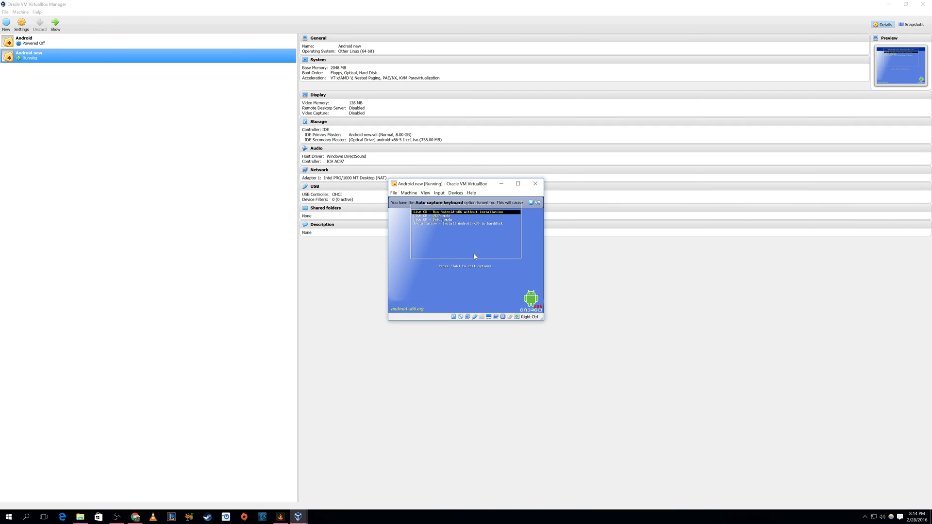
mouse_move(491, 255)
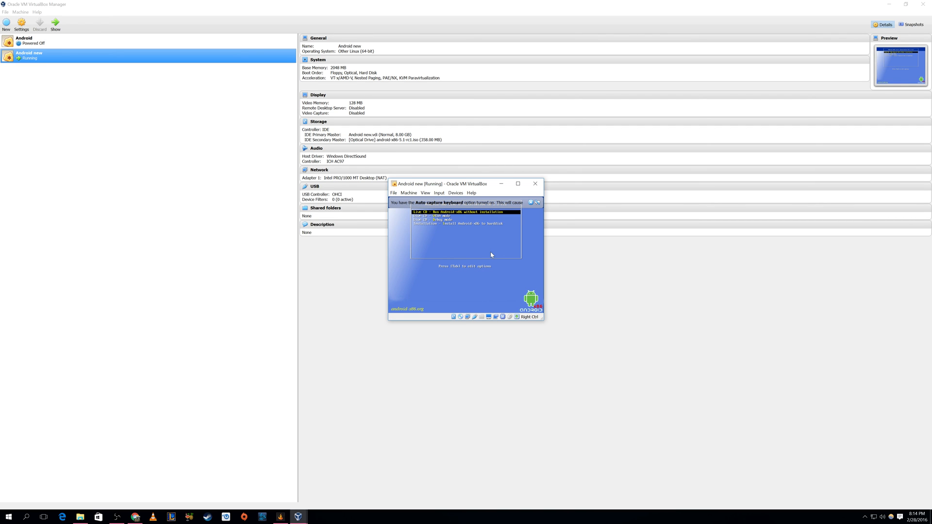
key(Down)
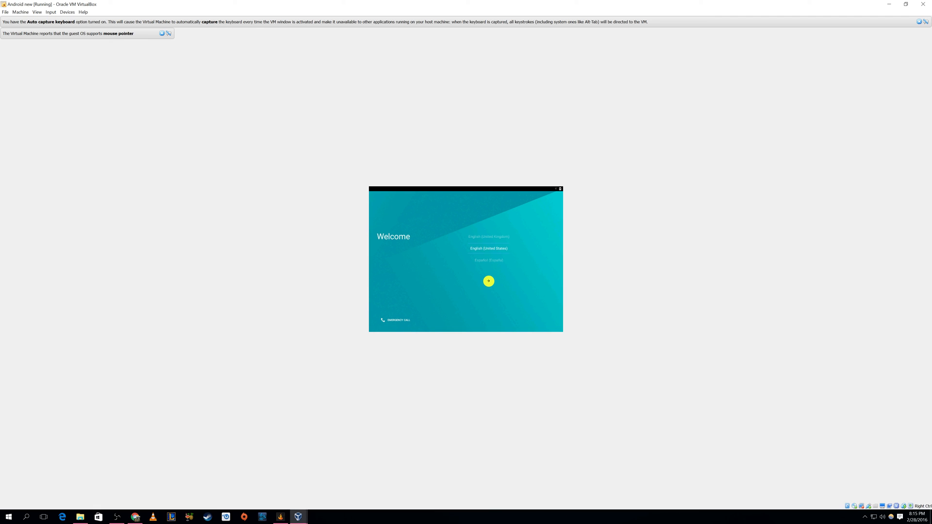
mouse_move(108, 71)
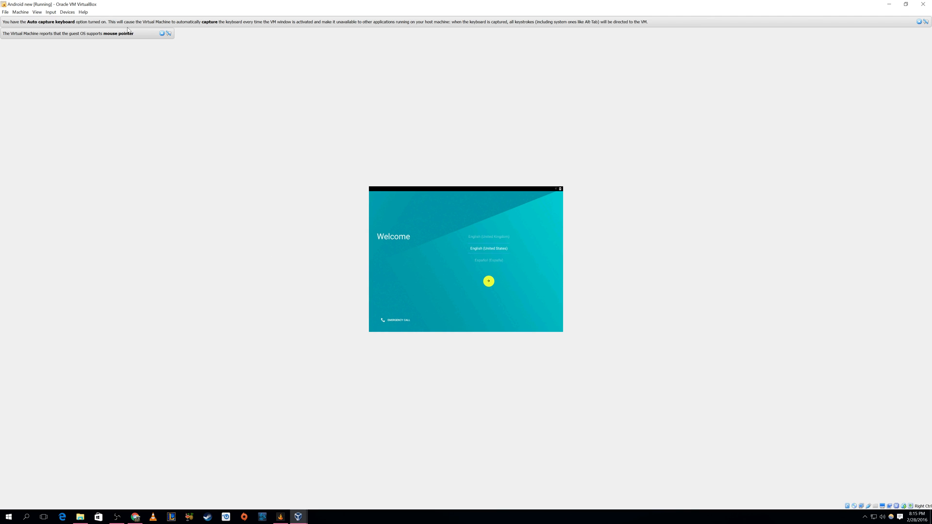
Dismiss the mouse pointer notice and toggle Mouse Integration from the Input menu.
click(51, 12)
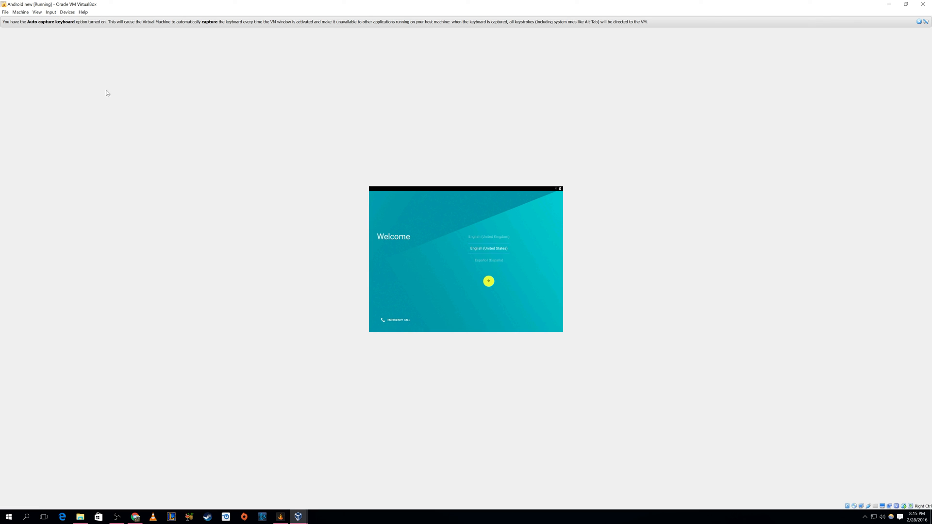
mouse_move(59, 23)
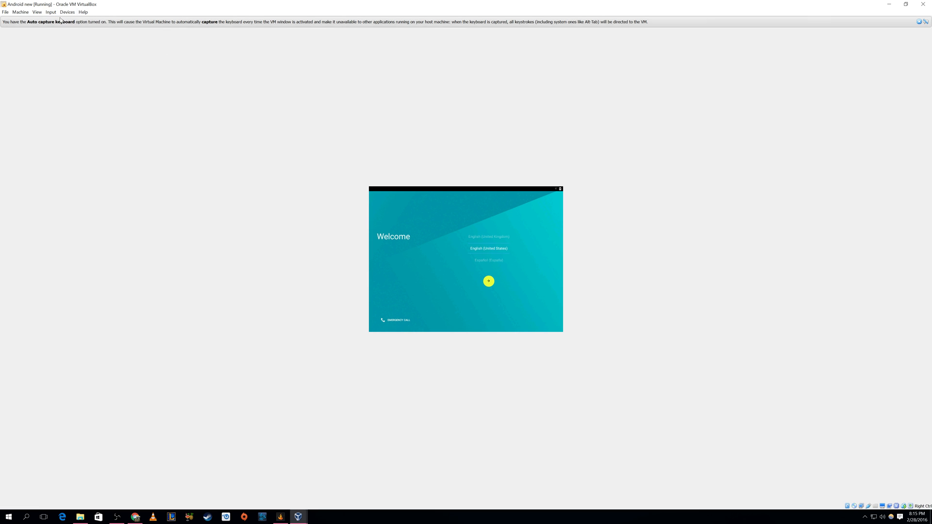
click(49, 12)
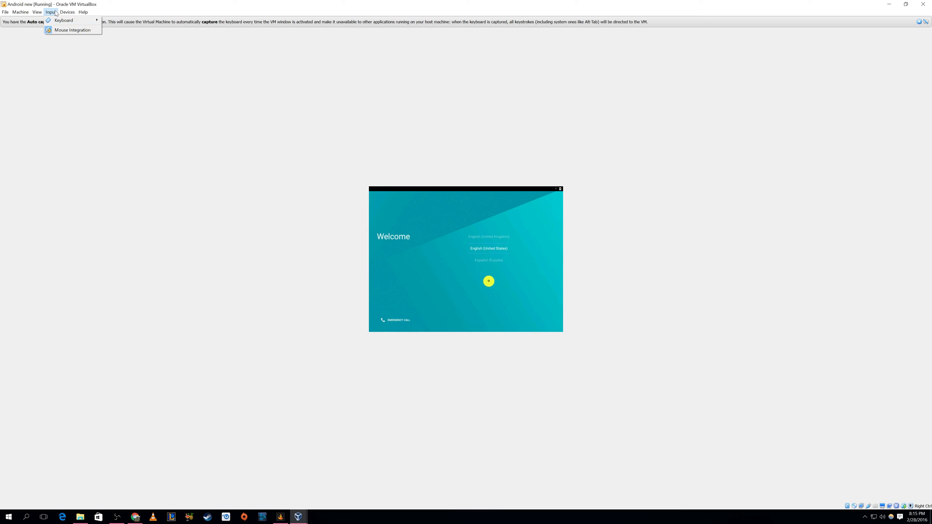
click(438, 254)
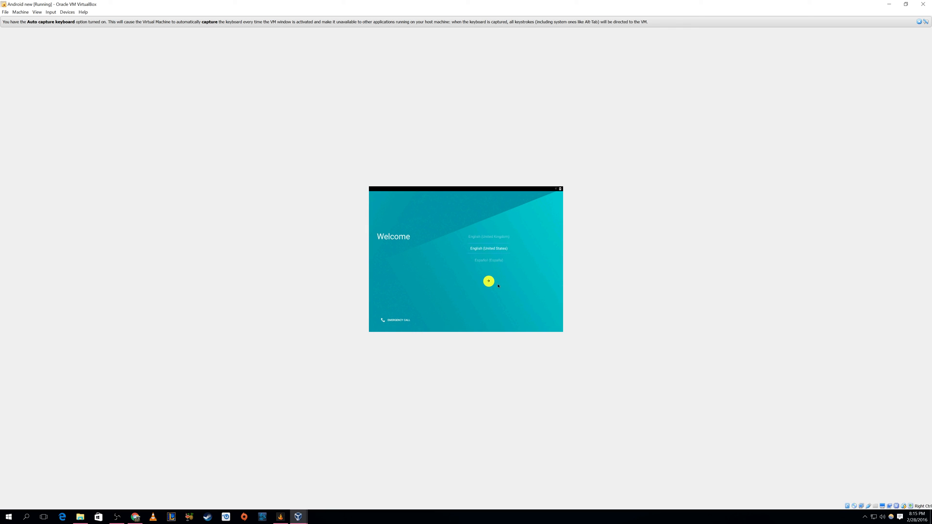
Run through Android setup, skipping the SIM, Wi-Fi and Google account screens.
click(488, 281)
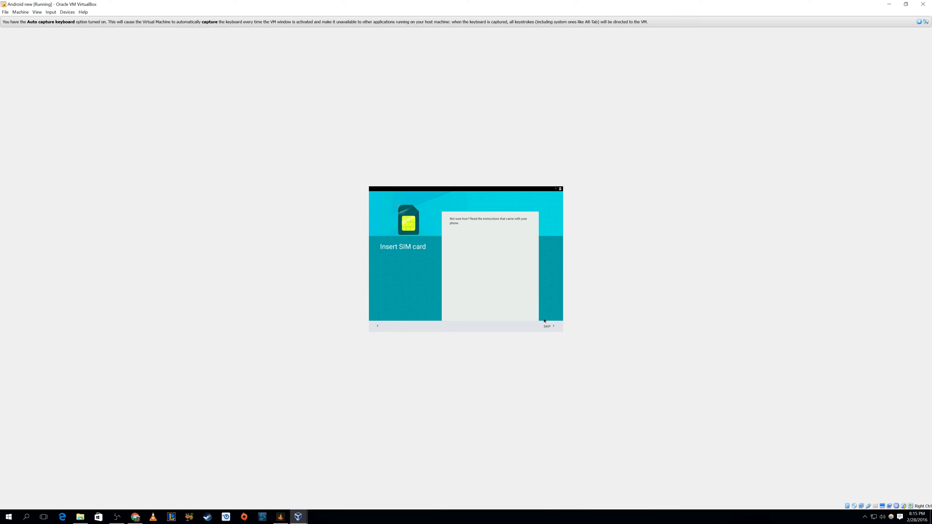
click(547, 326)
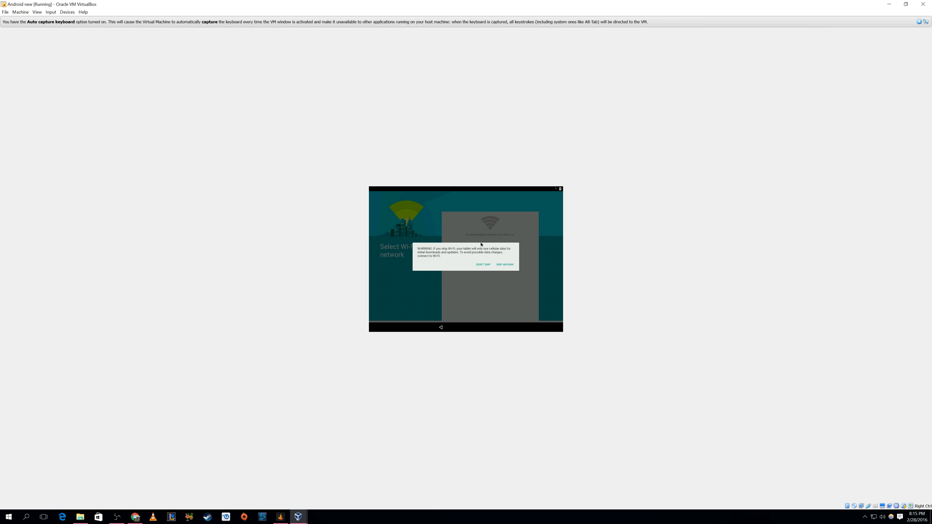
click(505, 264)
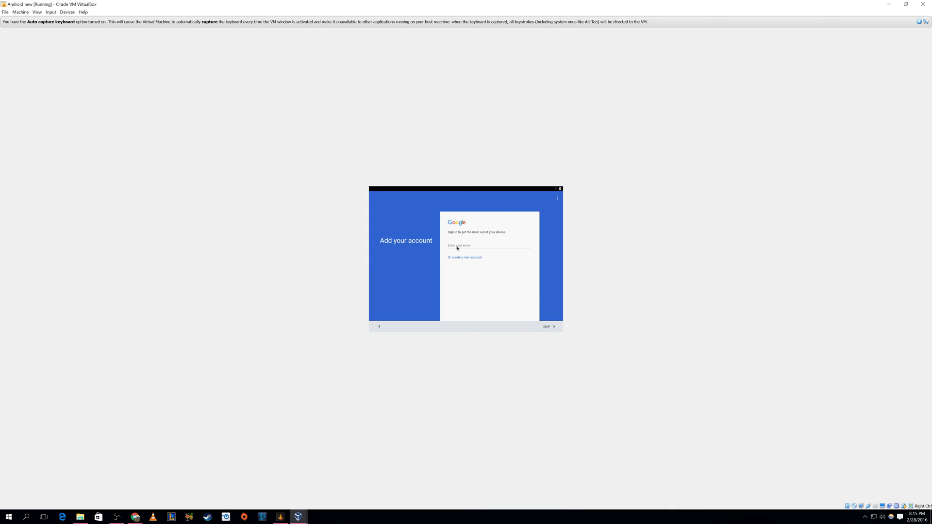
click(546, 326)
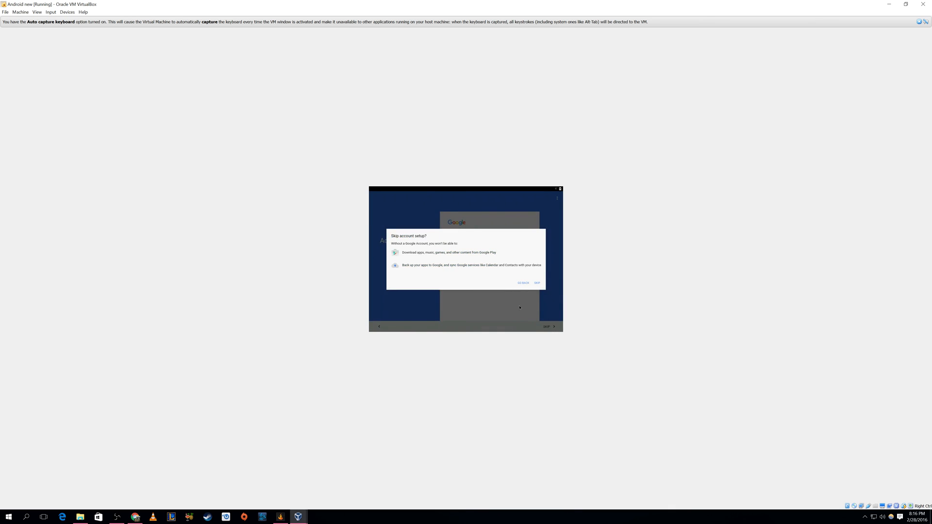
click(523, 282)
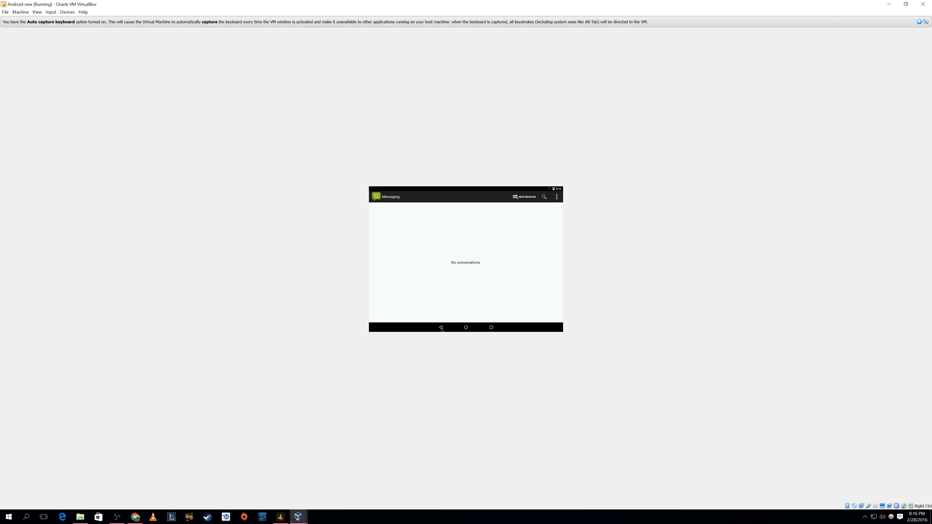
Open the app grid, launch the Phone dialer, then go back to the apps.
click(466, 328)
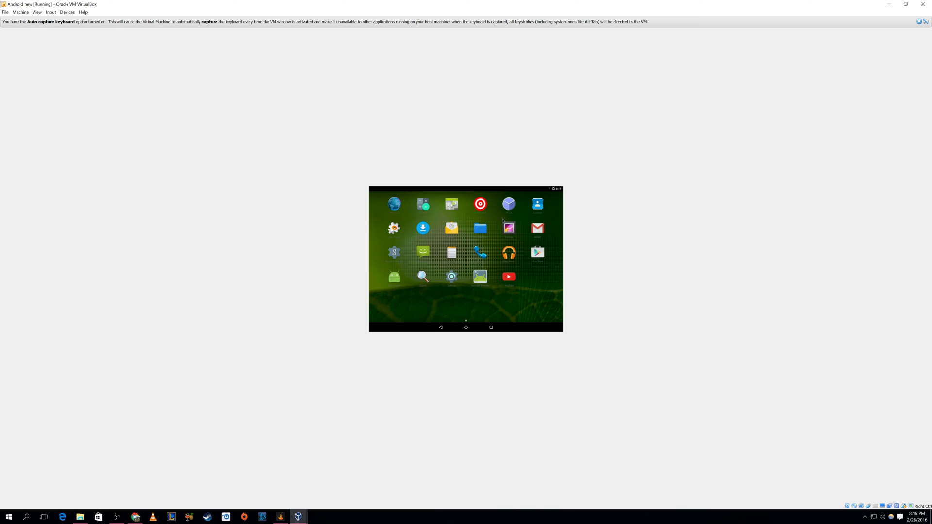
click(480, 252)
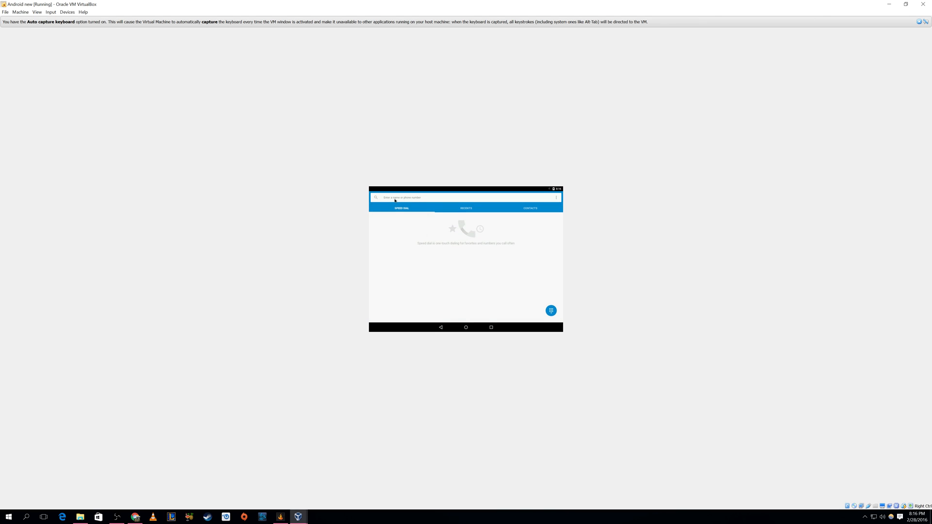
mouse_move(434, 323)
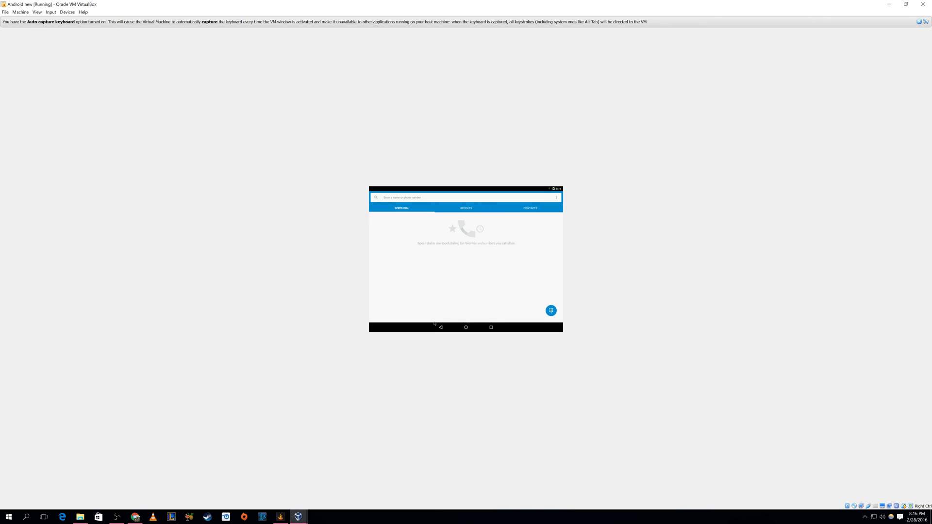
click(550, 310)
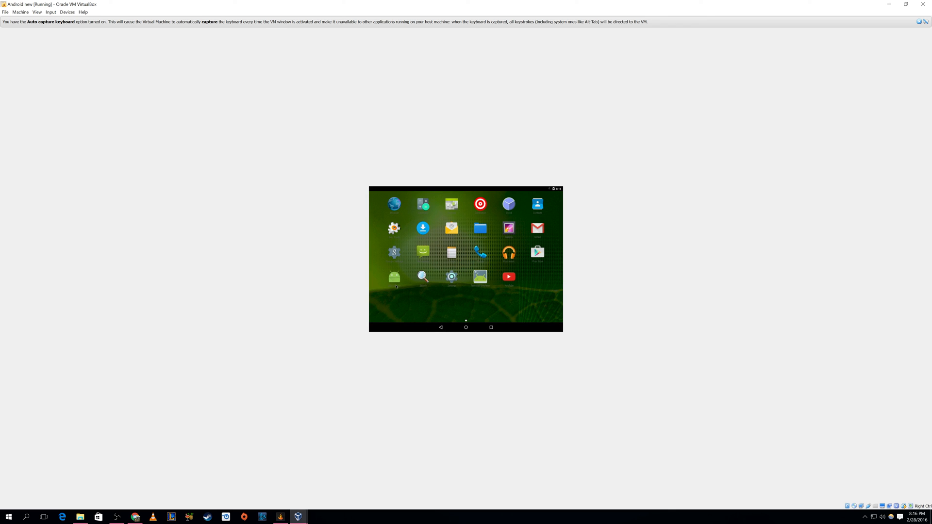